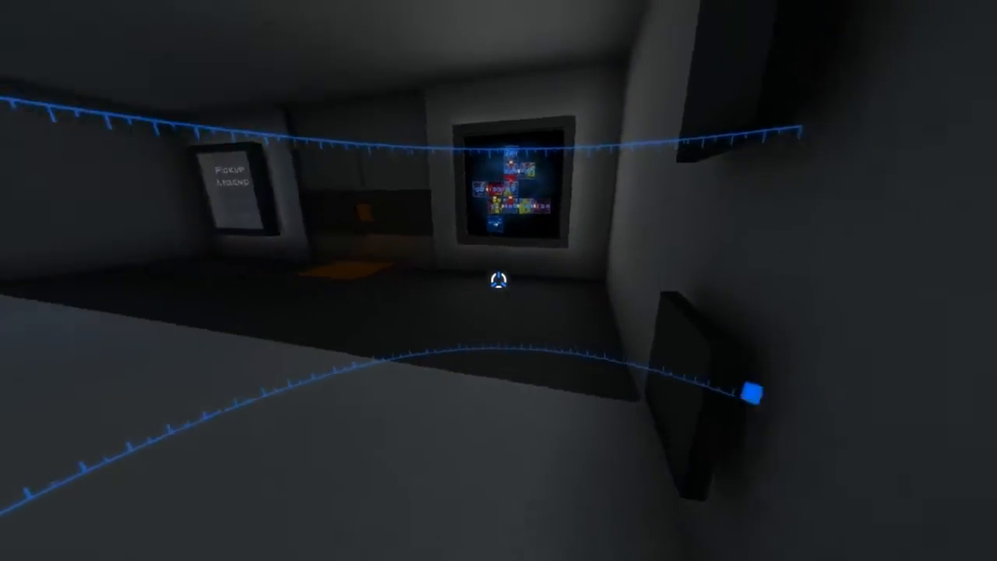
mouse_move(498, 280)
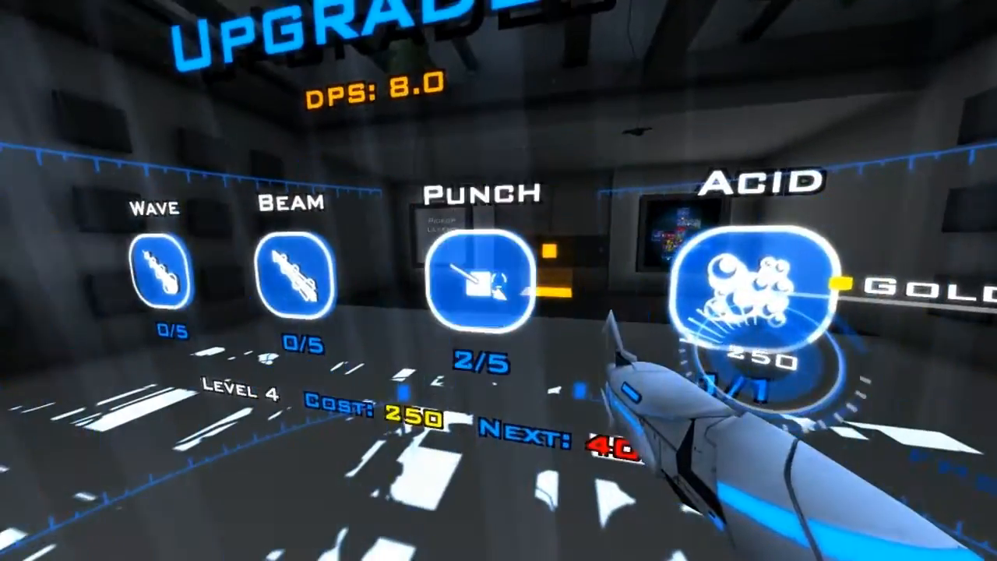
Step: Buy the Punch upgrade for 250 gold, raising Punch from 2/5 to 3/5
click(473, 280)
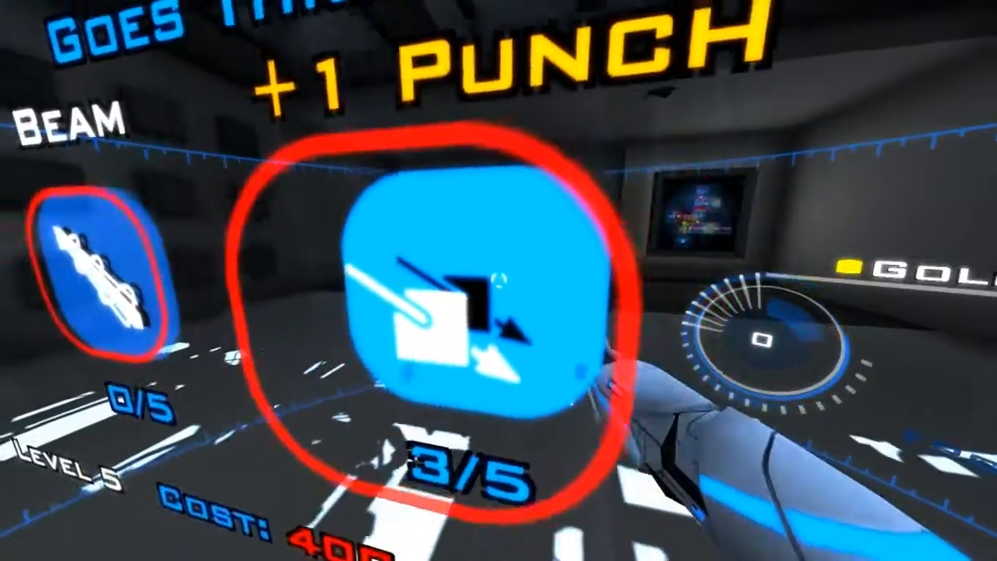